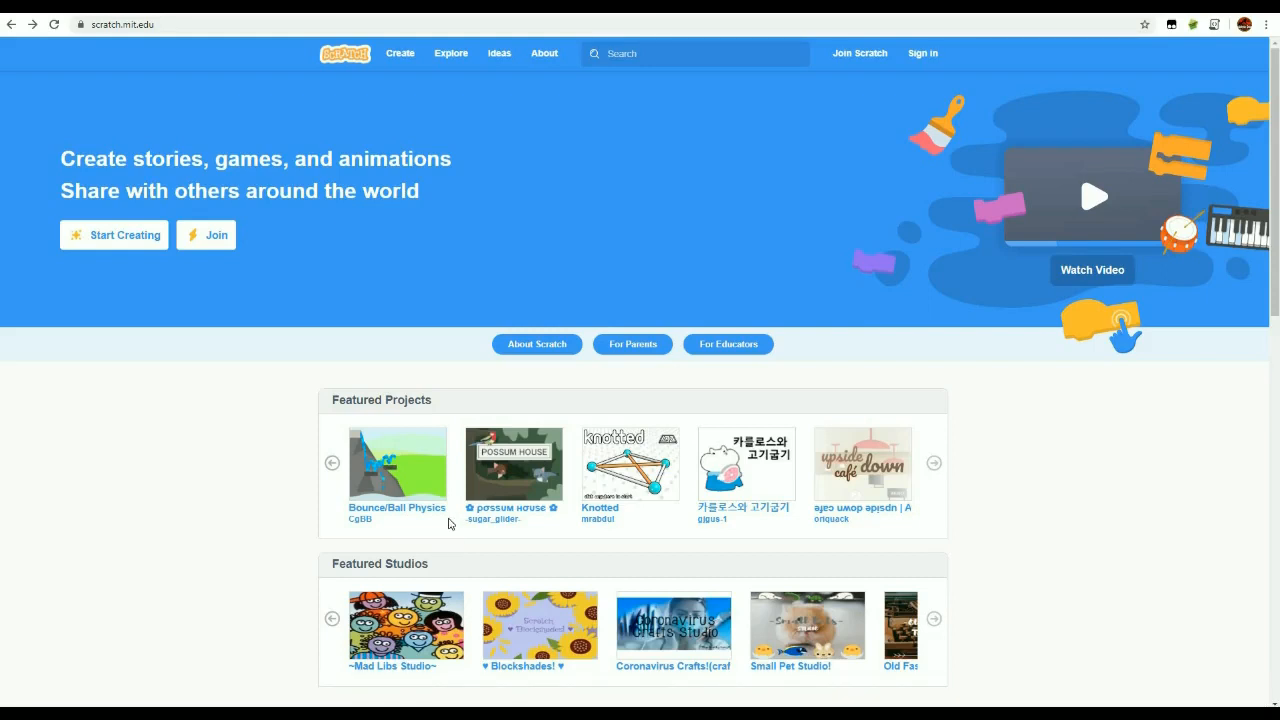
mouse_move(324, 340)
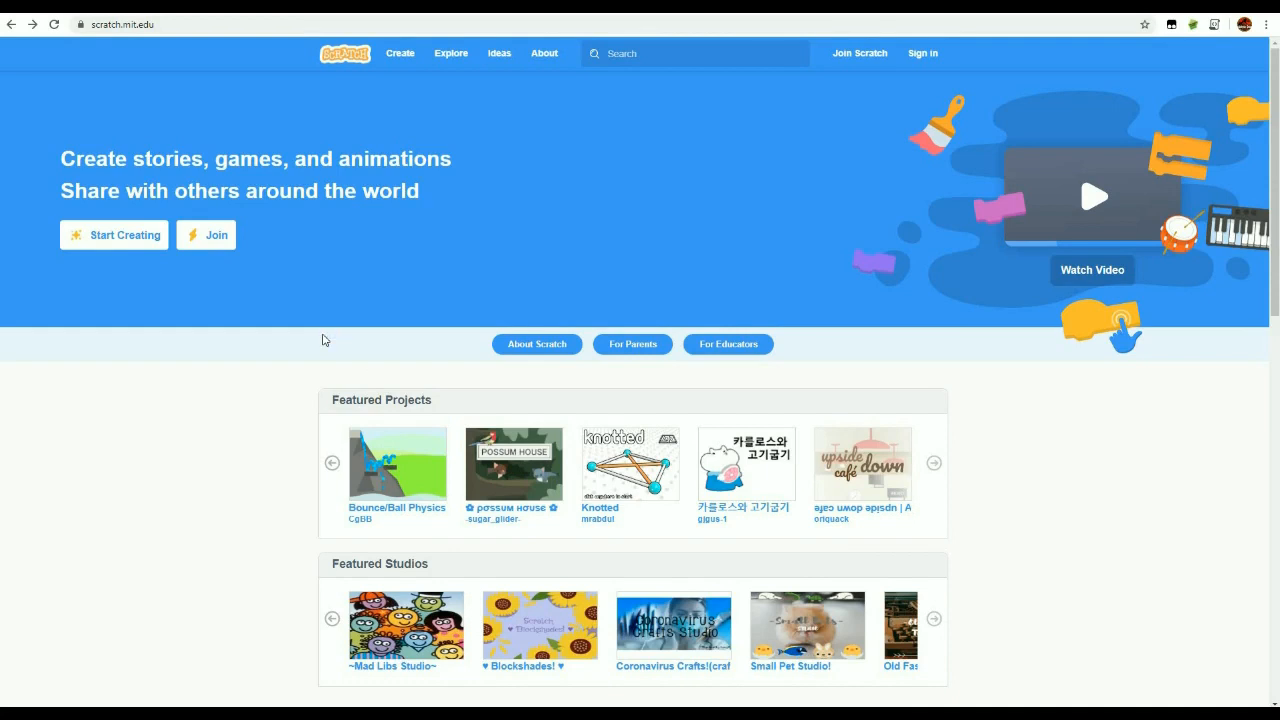
mouse_move(260, 264)
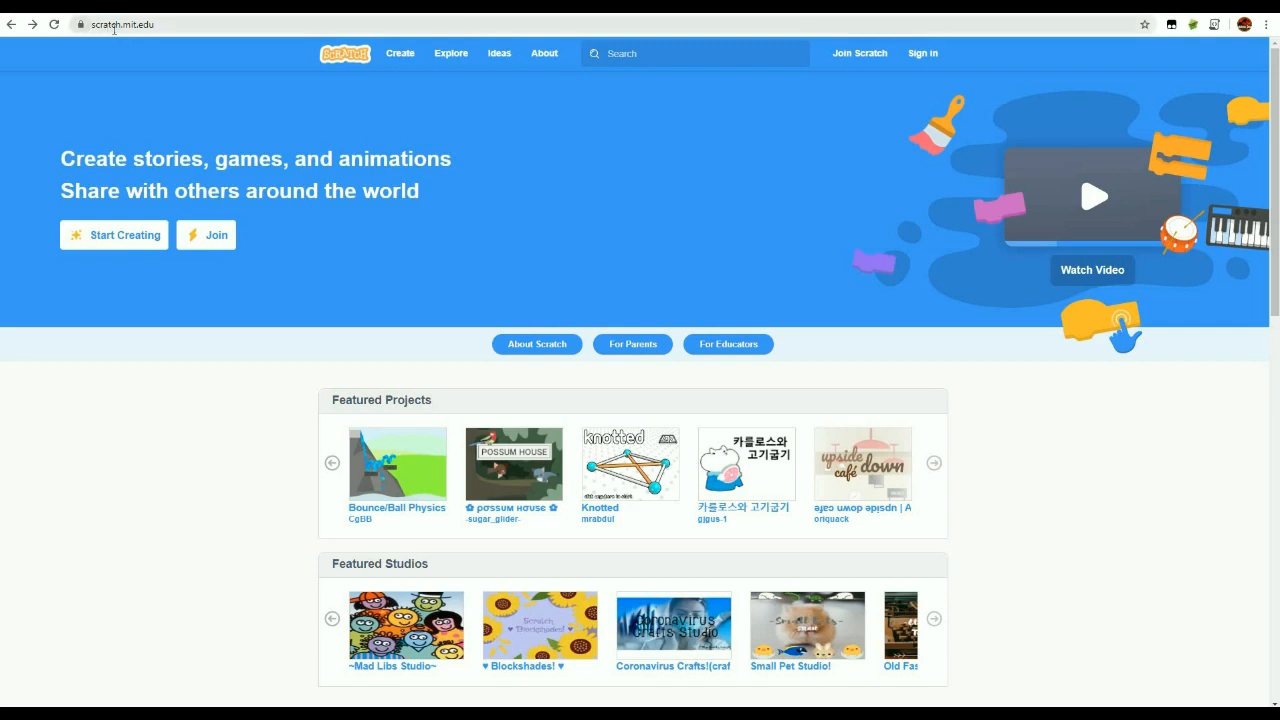
mouse_move(264, 324)
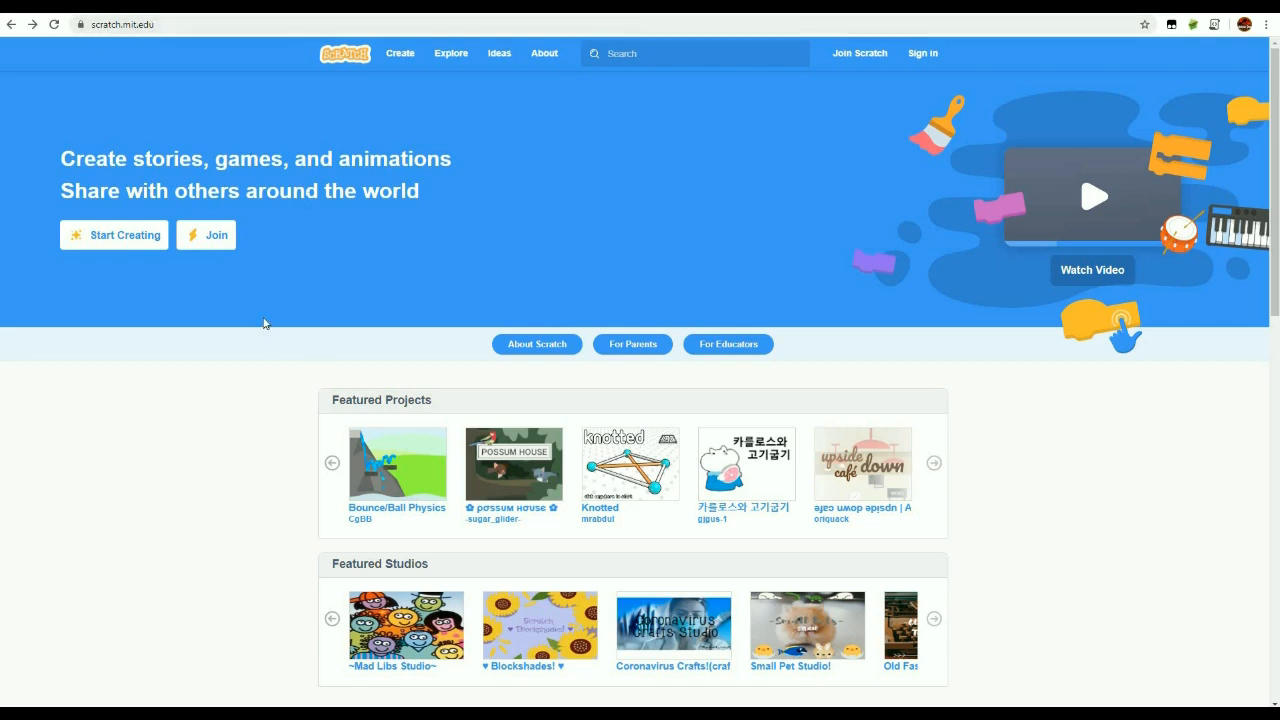
Step: Start the Join Scratch sign-up wizard from the homepage
click(206, 234)
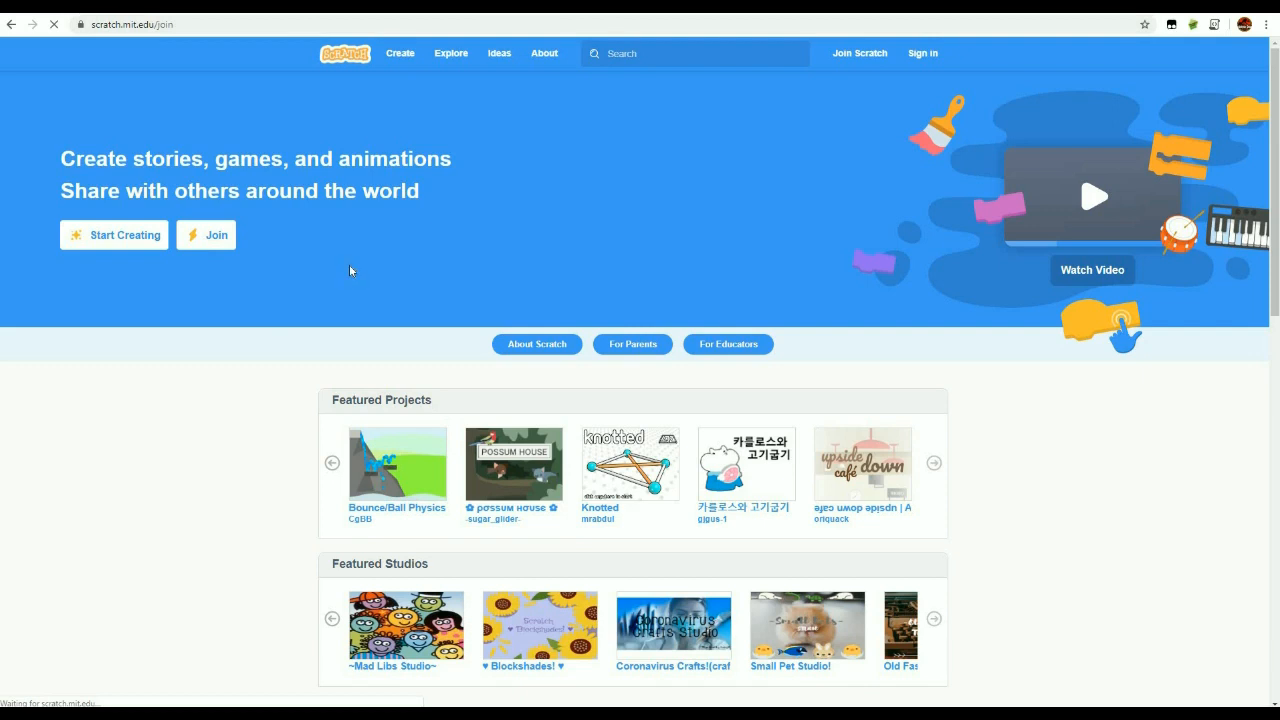
Step: Enter the username, revising it to Nick_Ninja_ after the first choice was taken
click(206, 236)
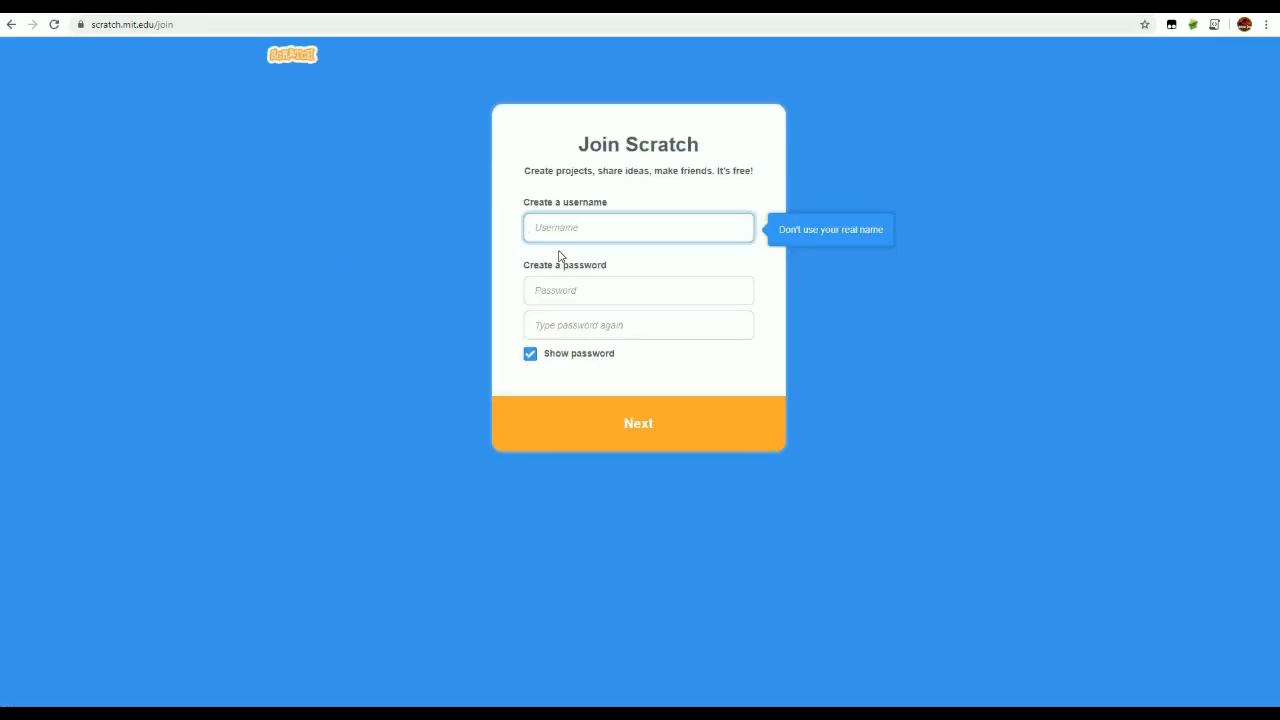
text(Nick)
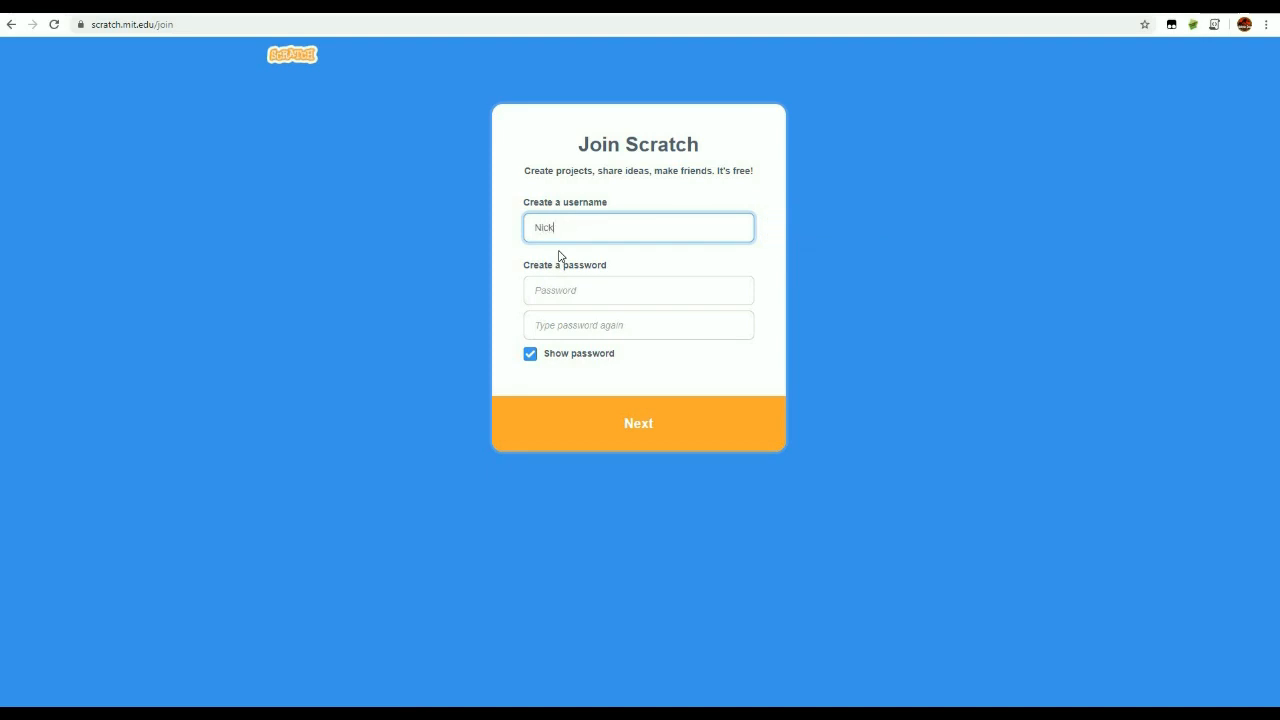
text(_Nin)
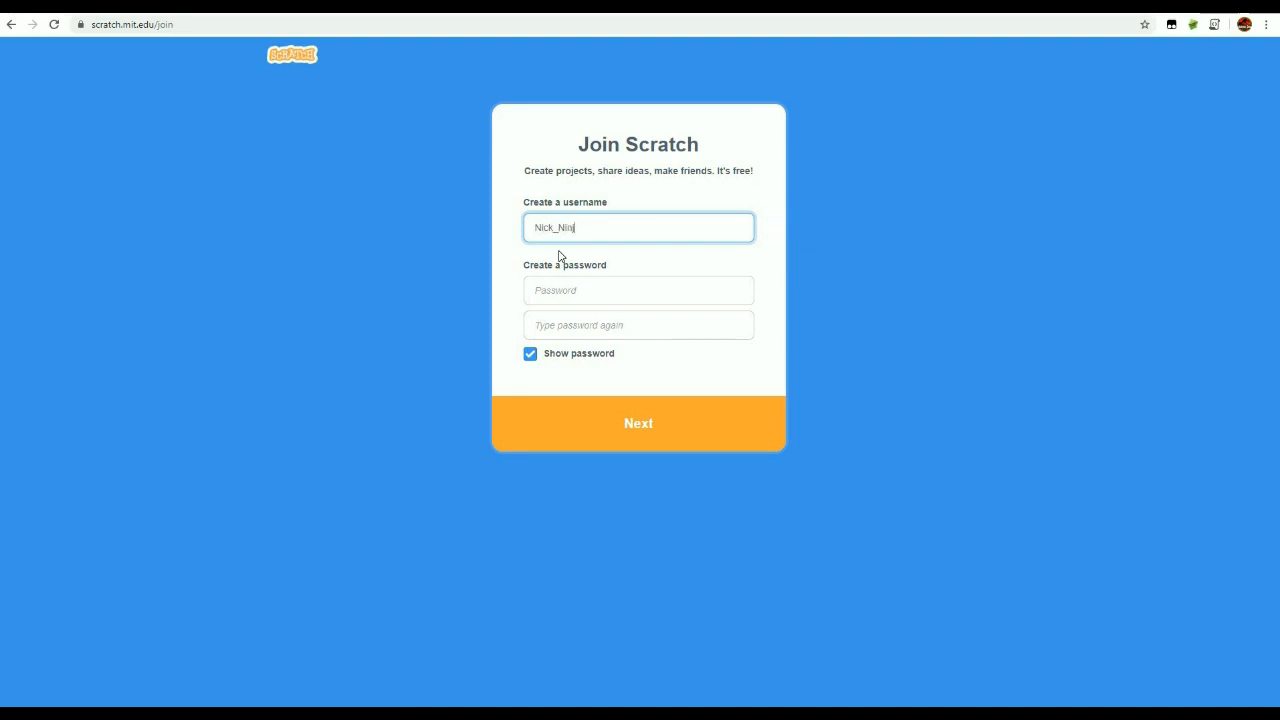
click(638, 290)
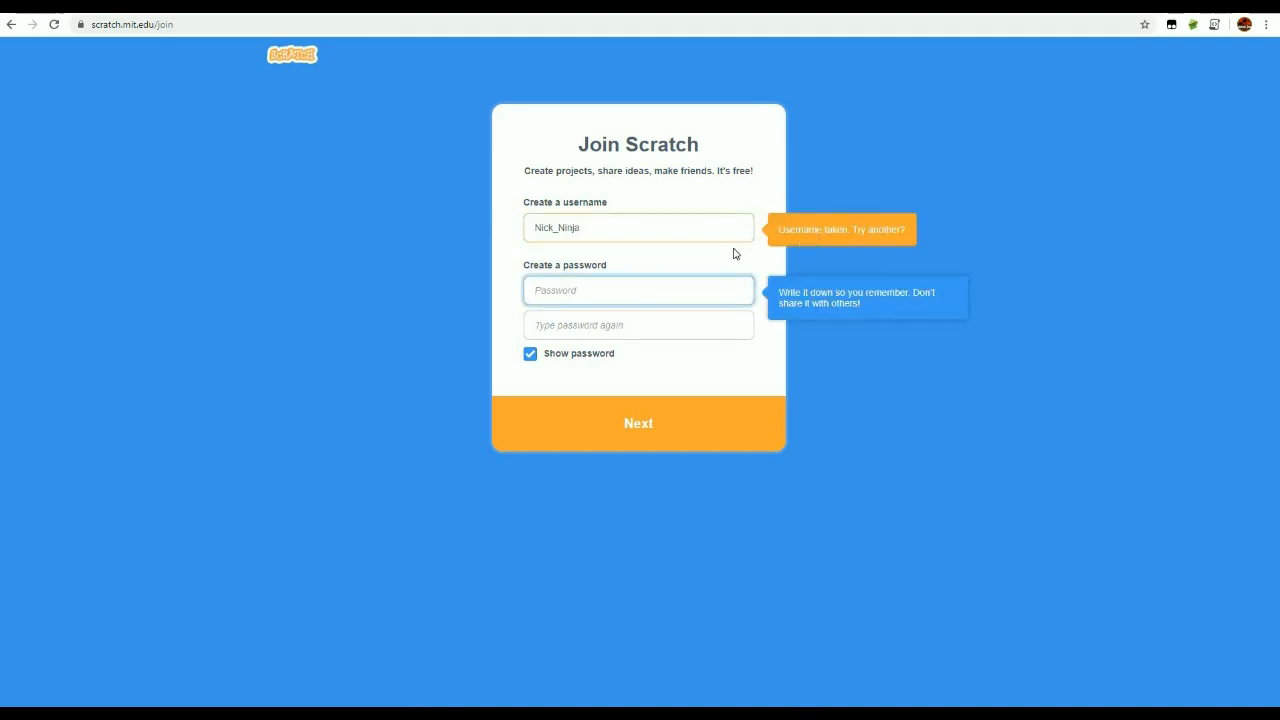
click(638, 228)
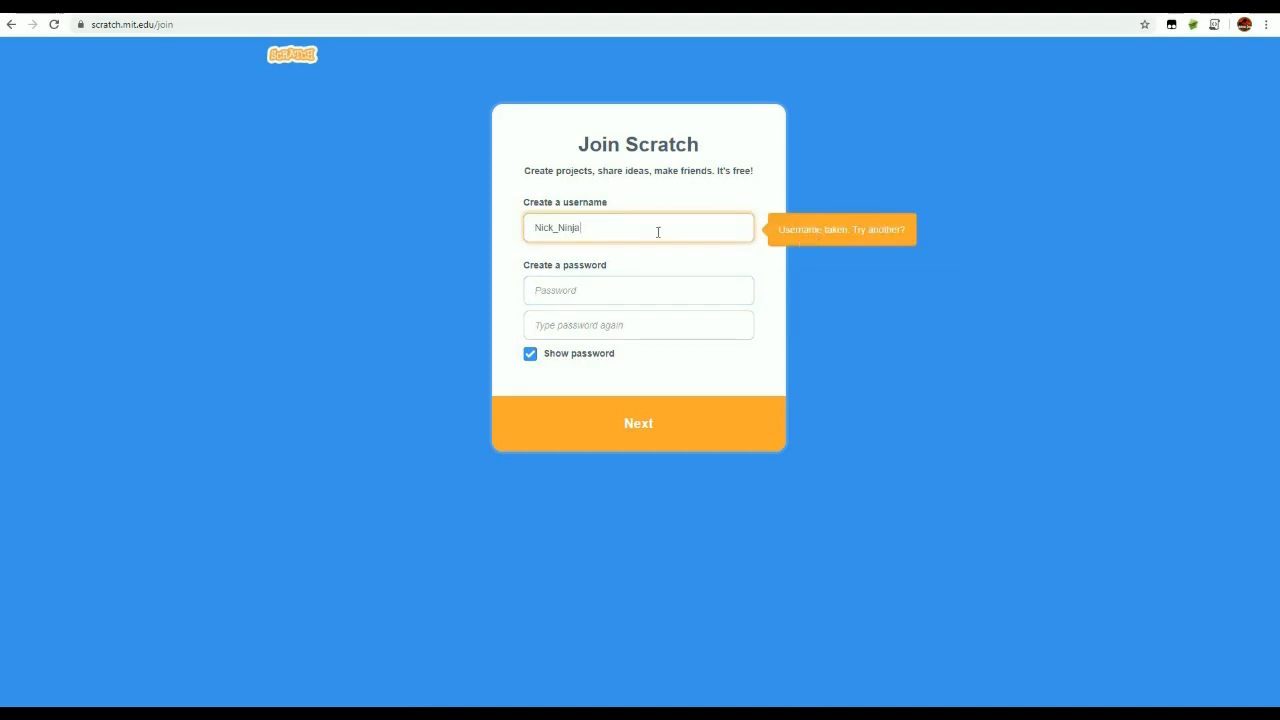
click(638, 290)
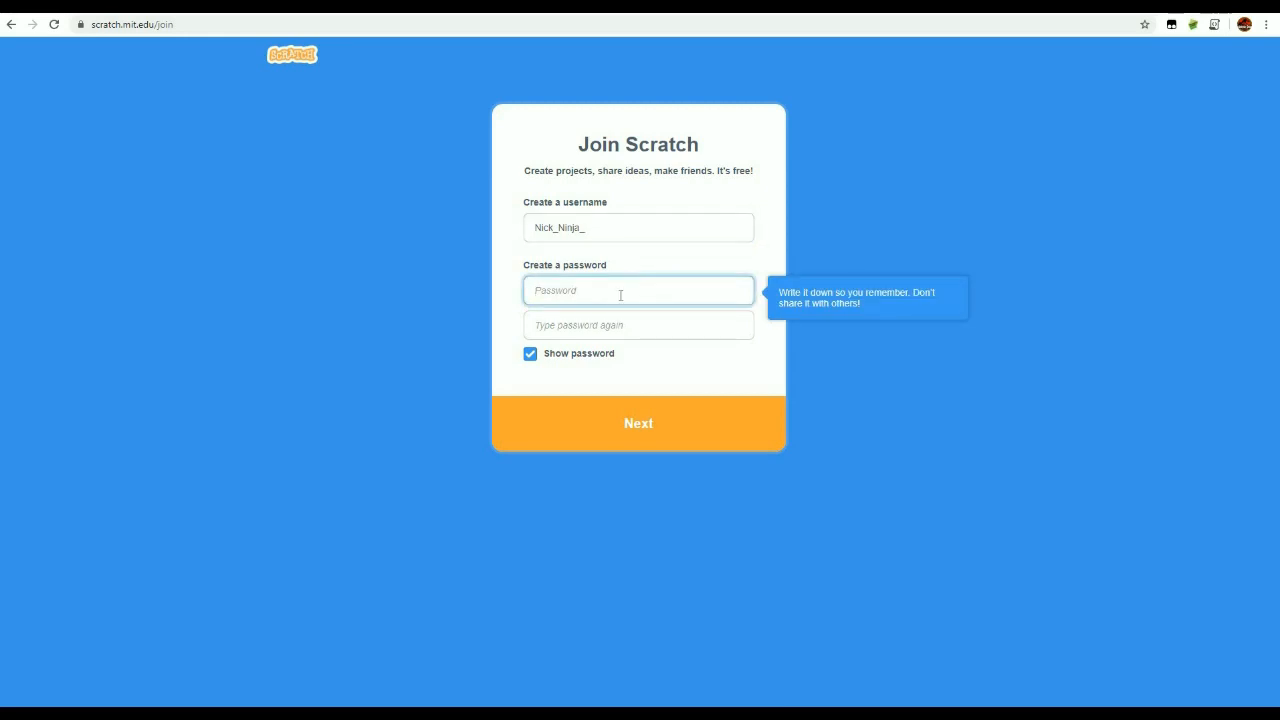
Step: Hide the password text and enter the password in both password fields
click(530, 352)
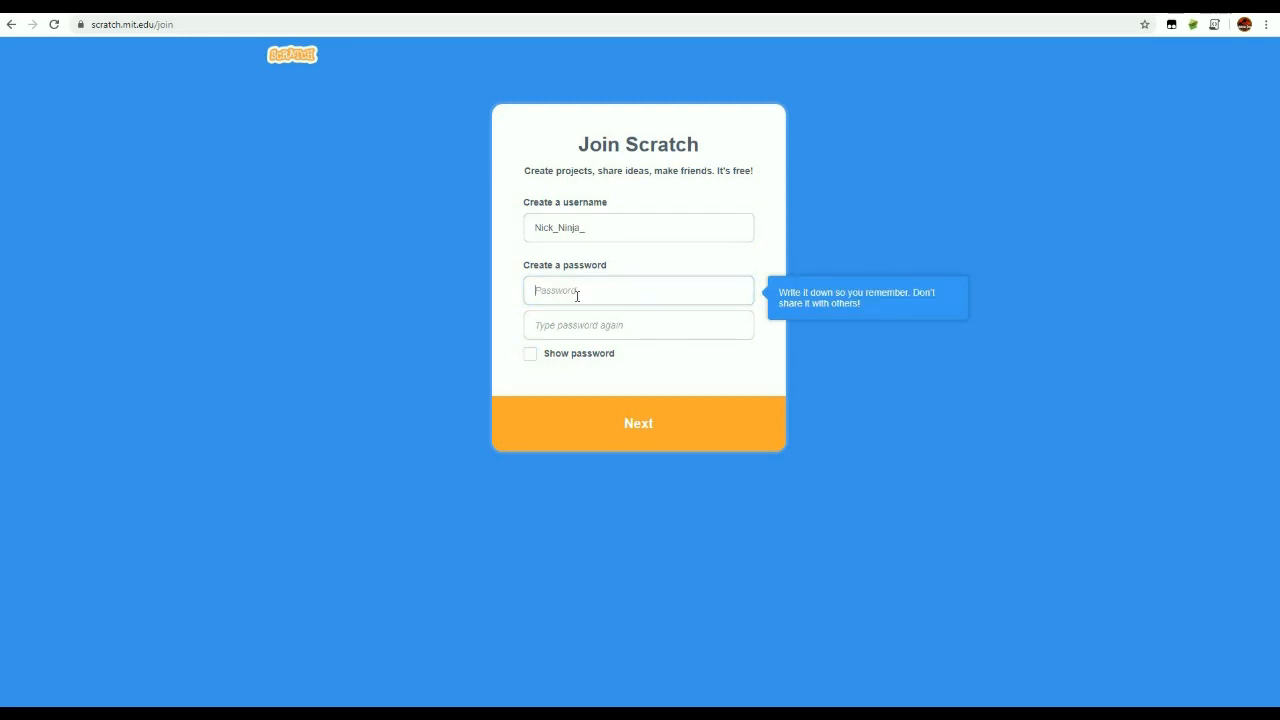
text(•••••)
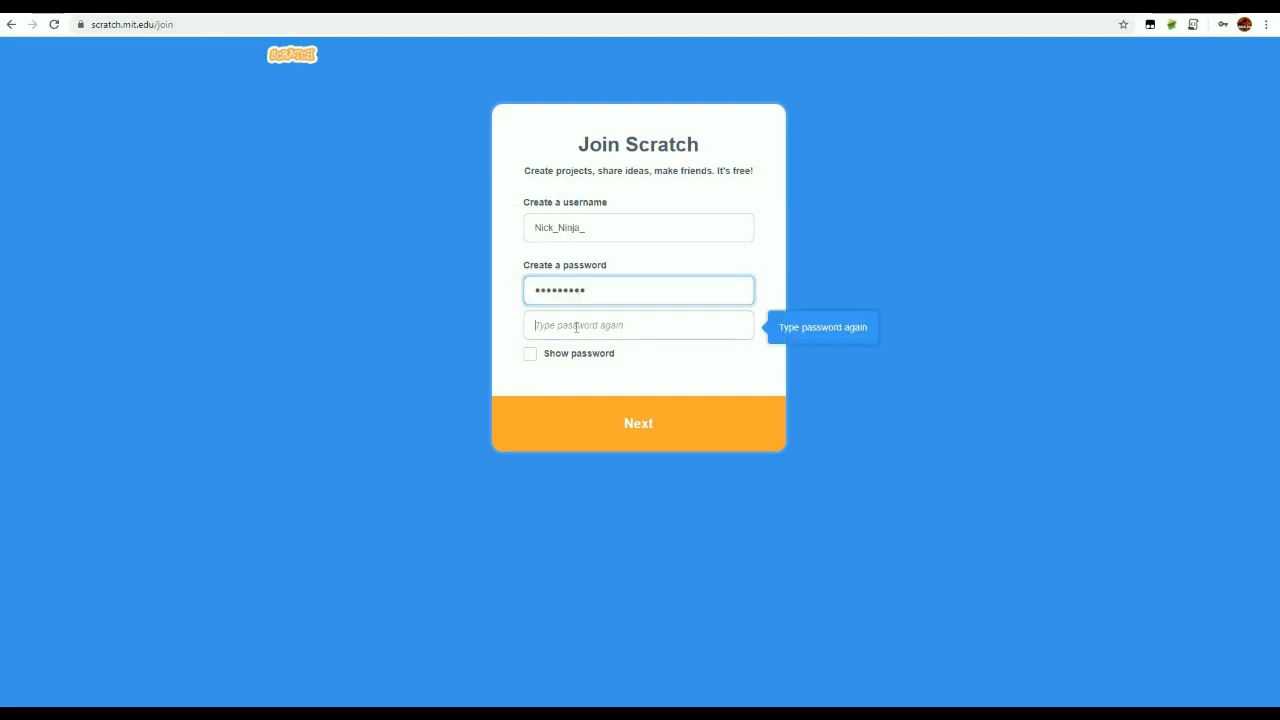
text(•••••)
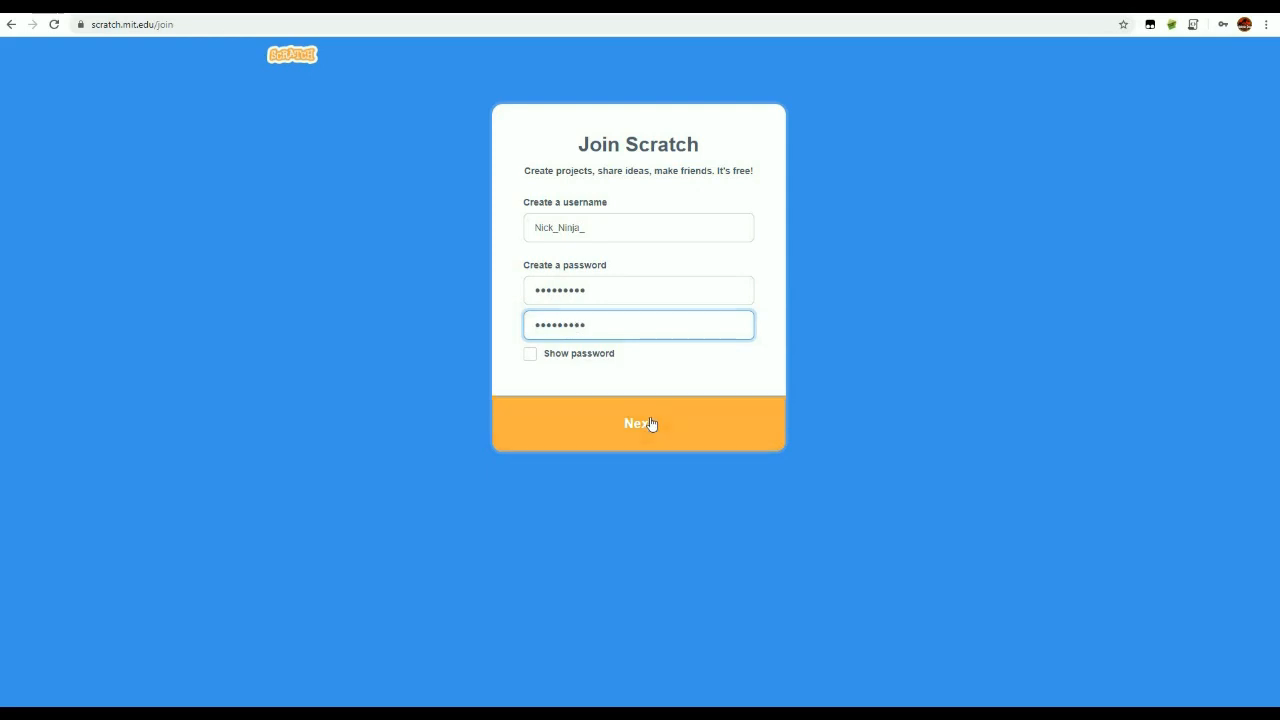
Step: Advance to the country step, choose United Kingdom, and save the password in Chrome
click(638, 424)
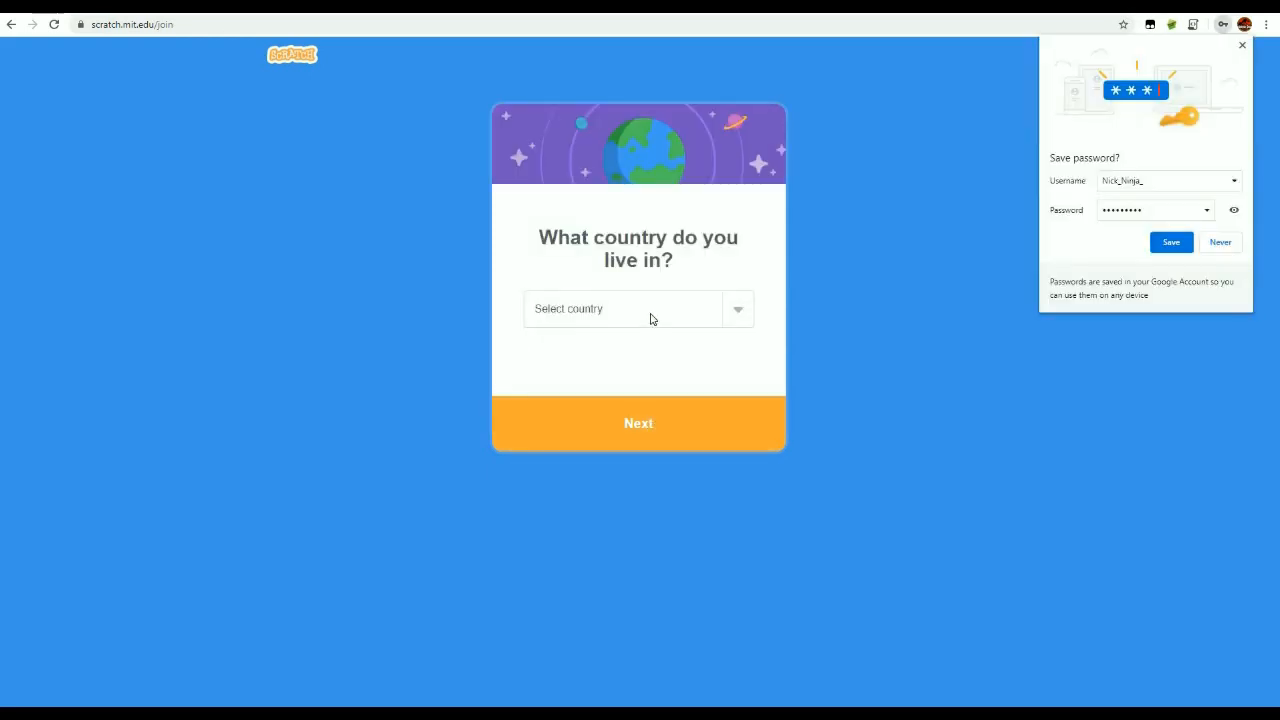
click(638, 308)
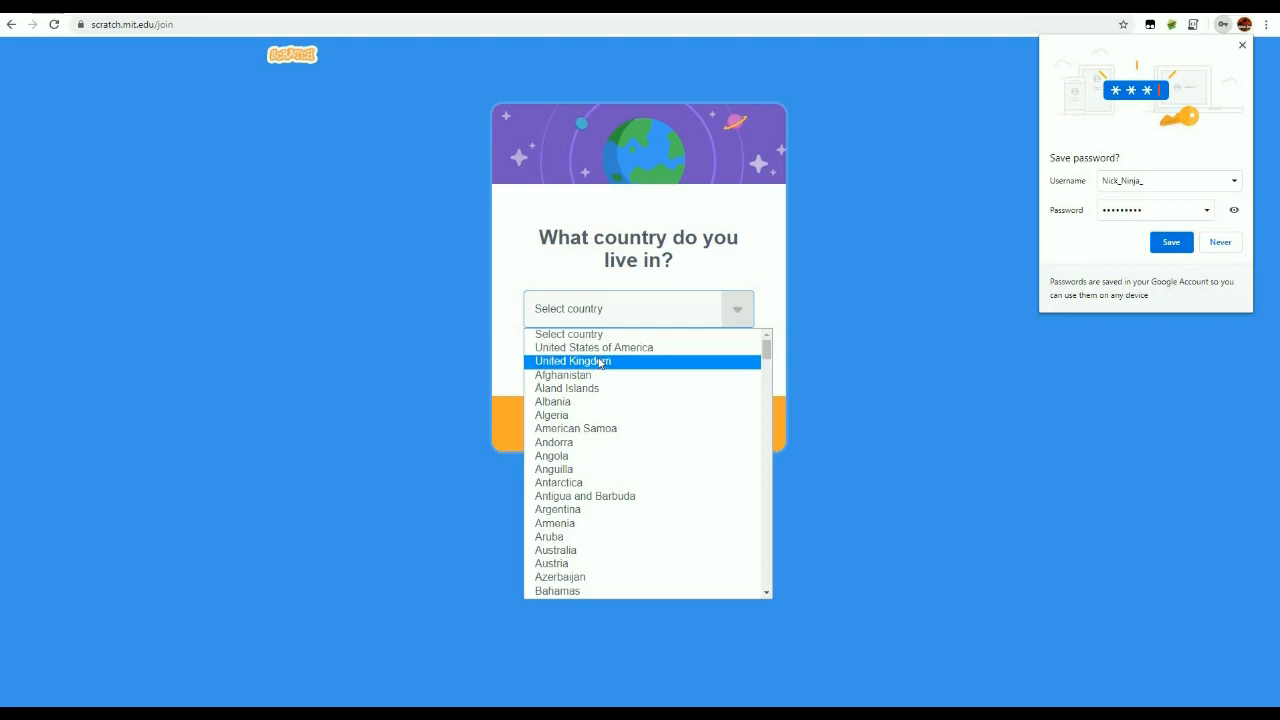
click(572, 360)
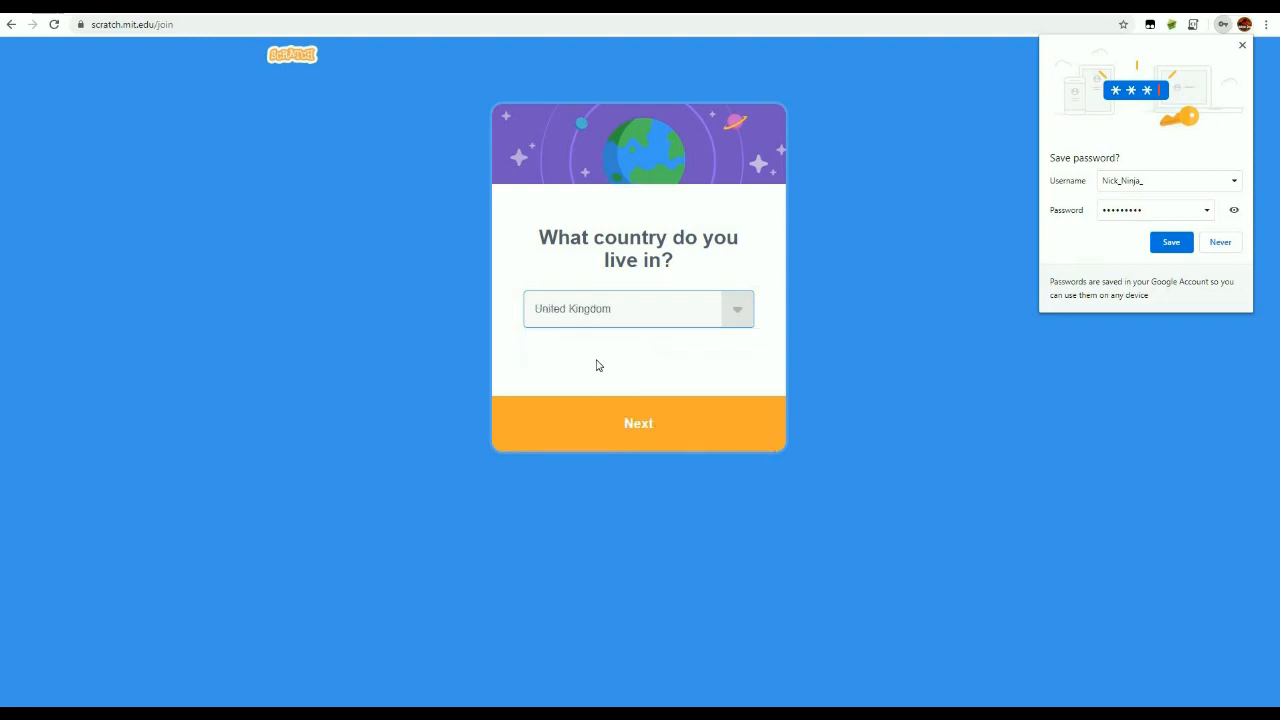
mouse_move(1172, 242)
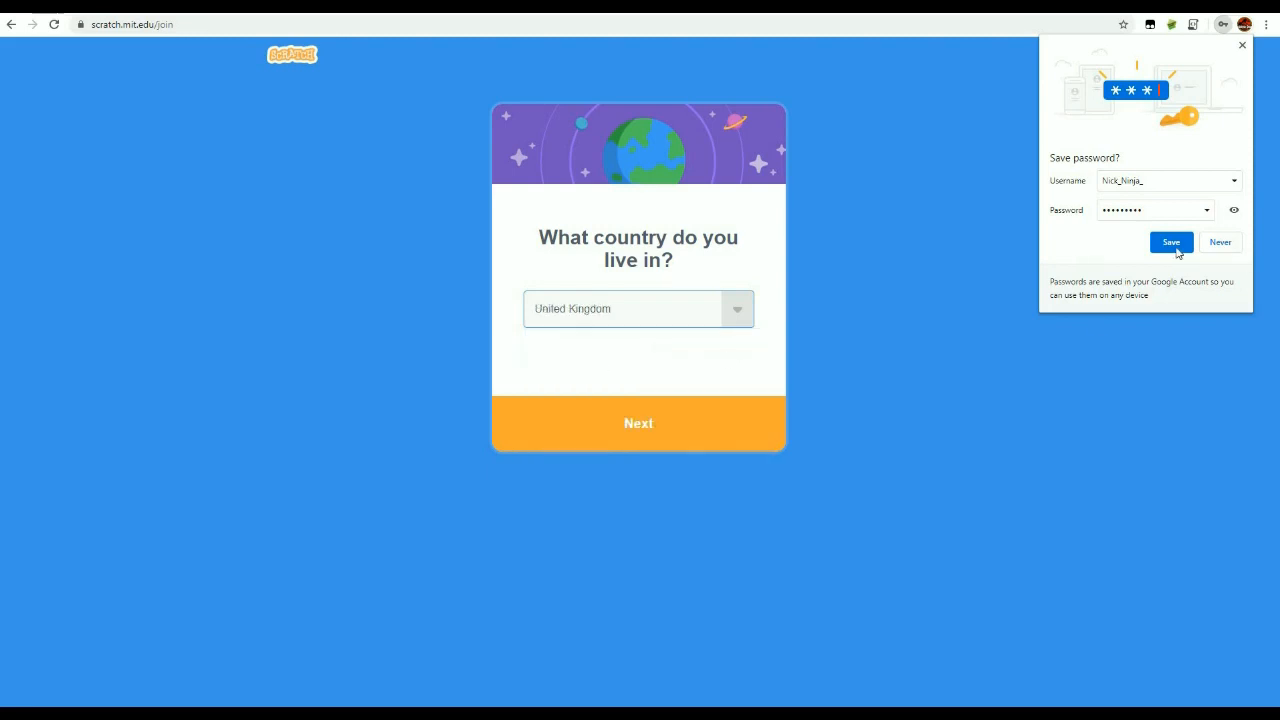
click(1170, 242)
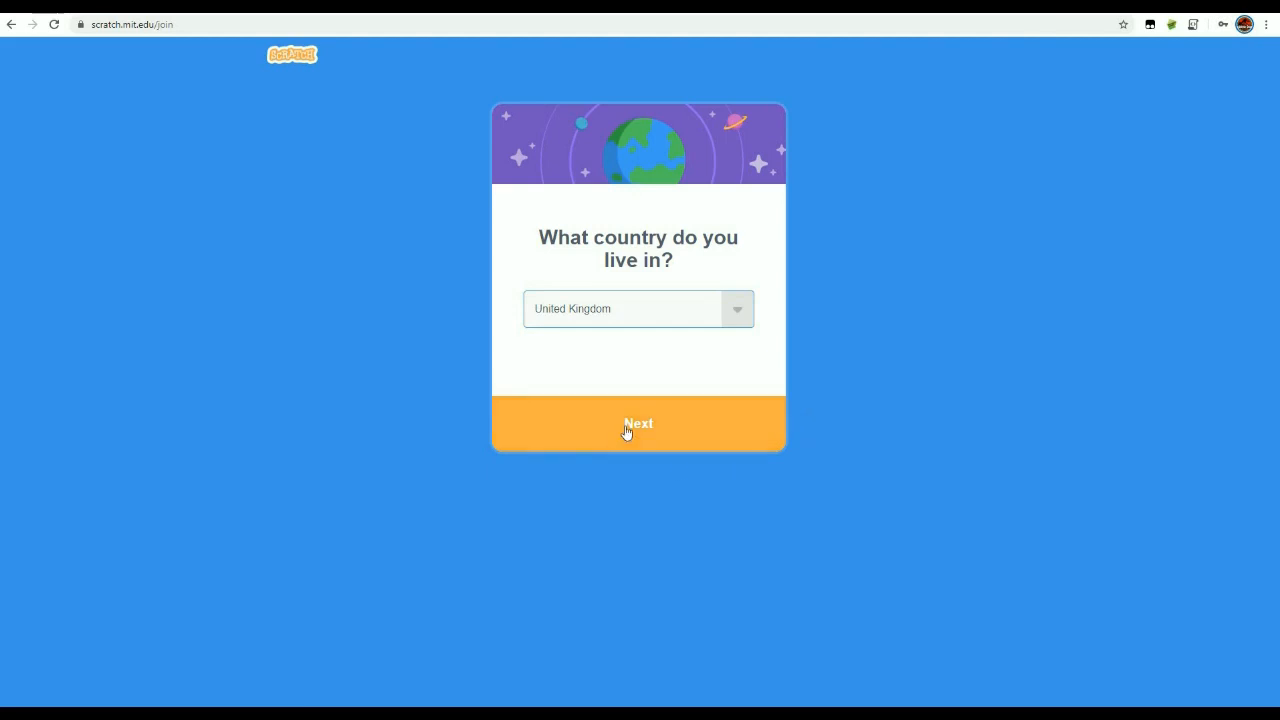
Step: Set the birth date to June 1980 on the birth date step
click(638, 424)
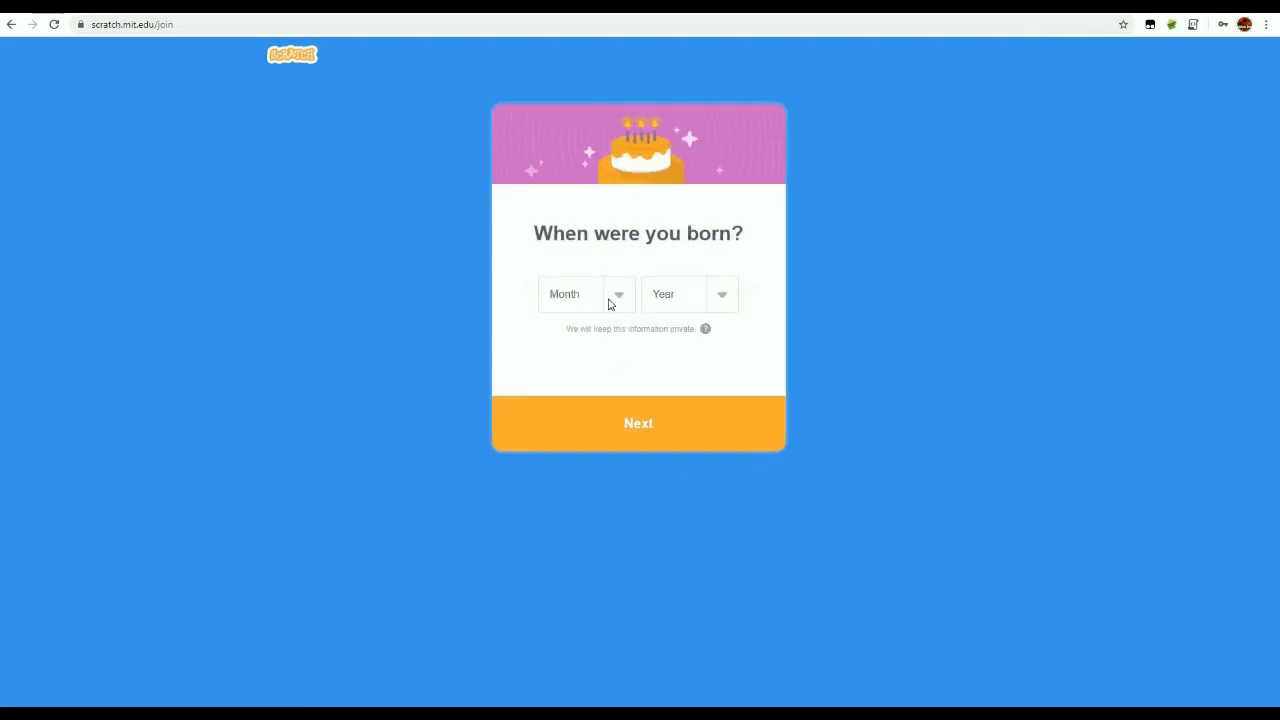
click(584, 294)
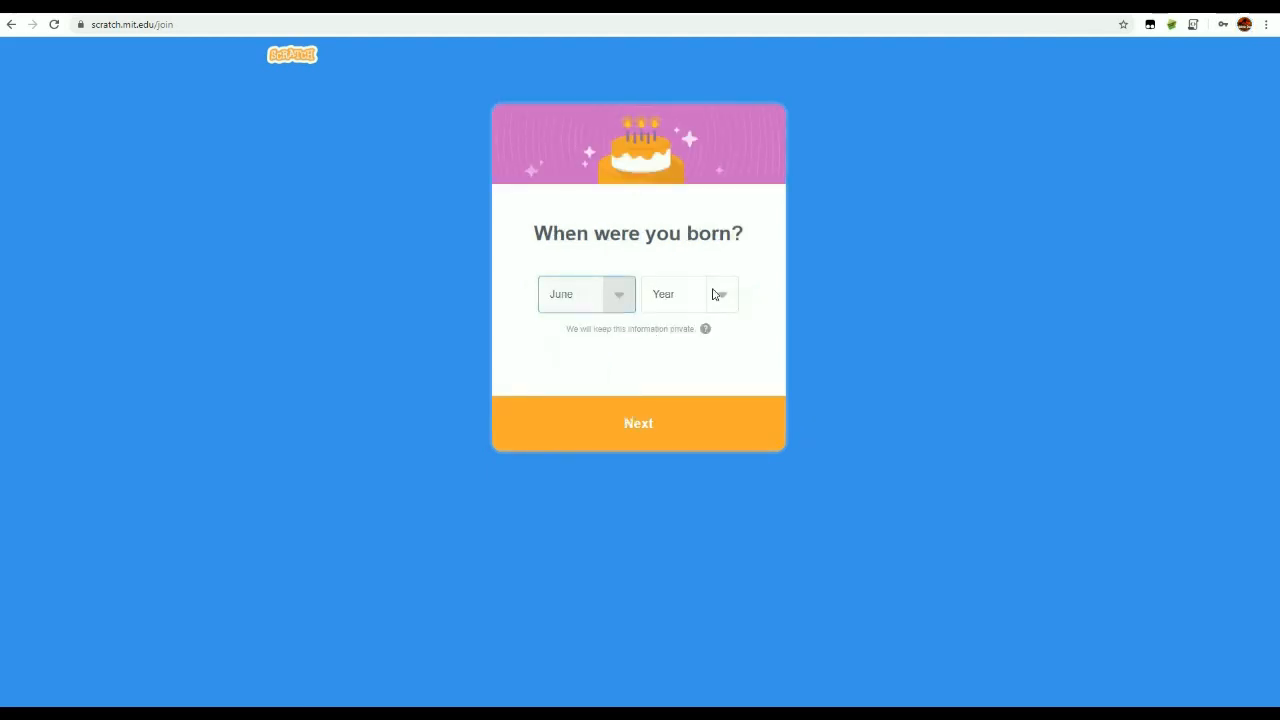
click(690, 294)
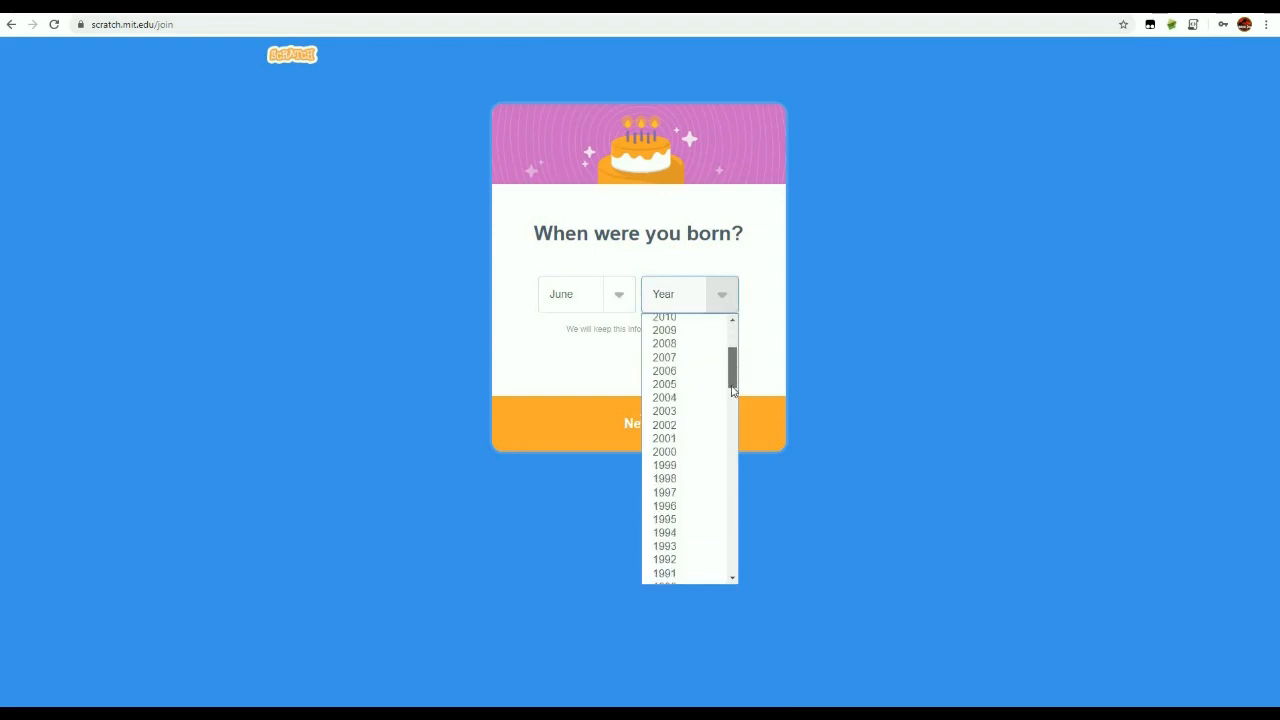
scroll(down, 3)
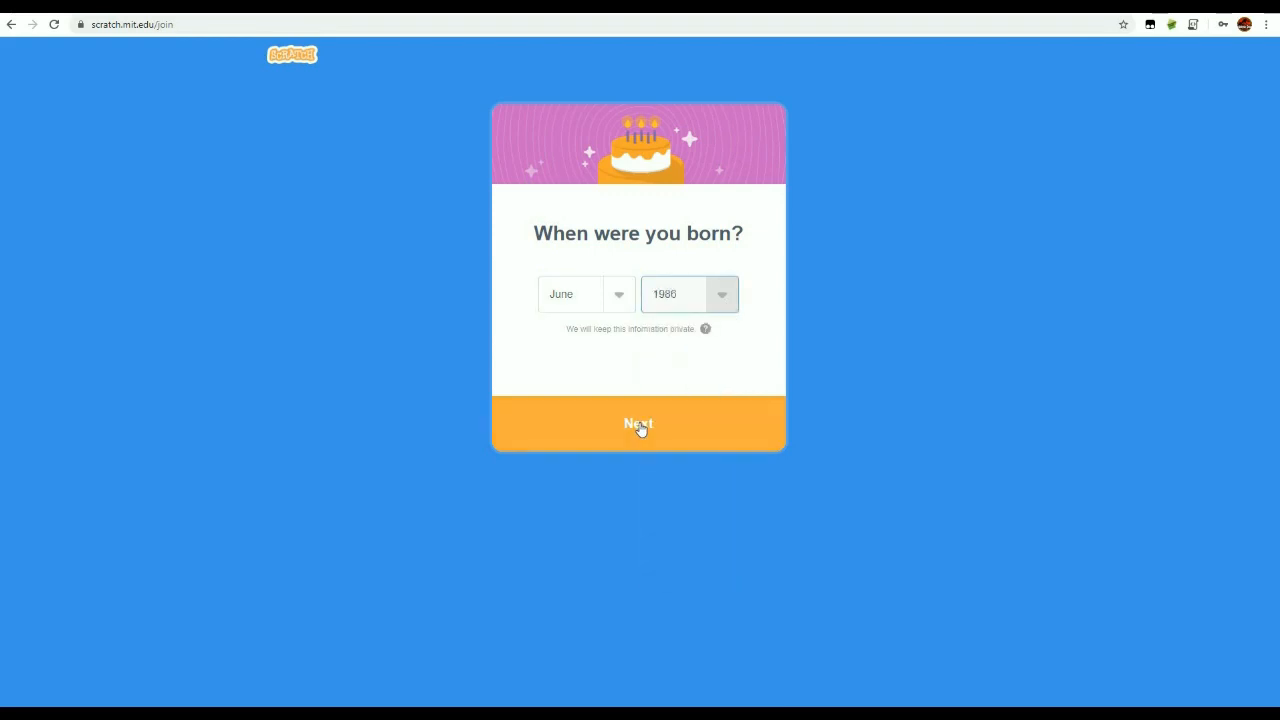
Step: Answer the gender step with Male and continue to the email step
click(638, 424)
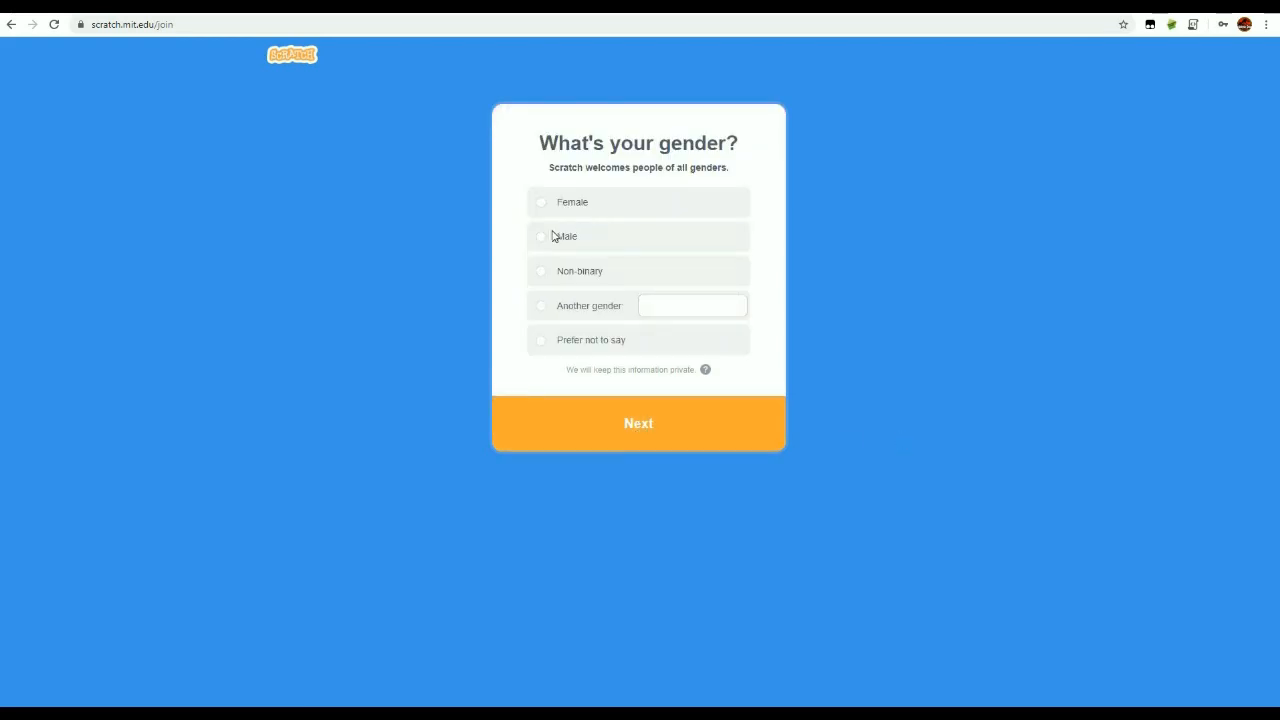
click(540, 236)
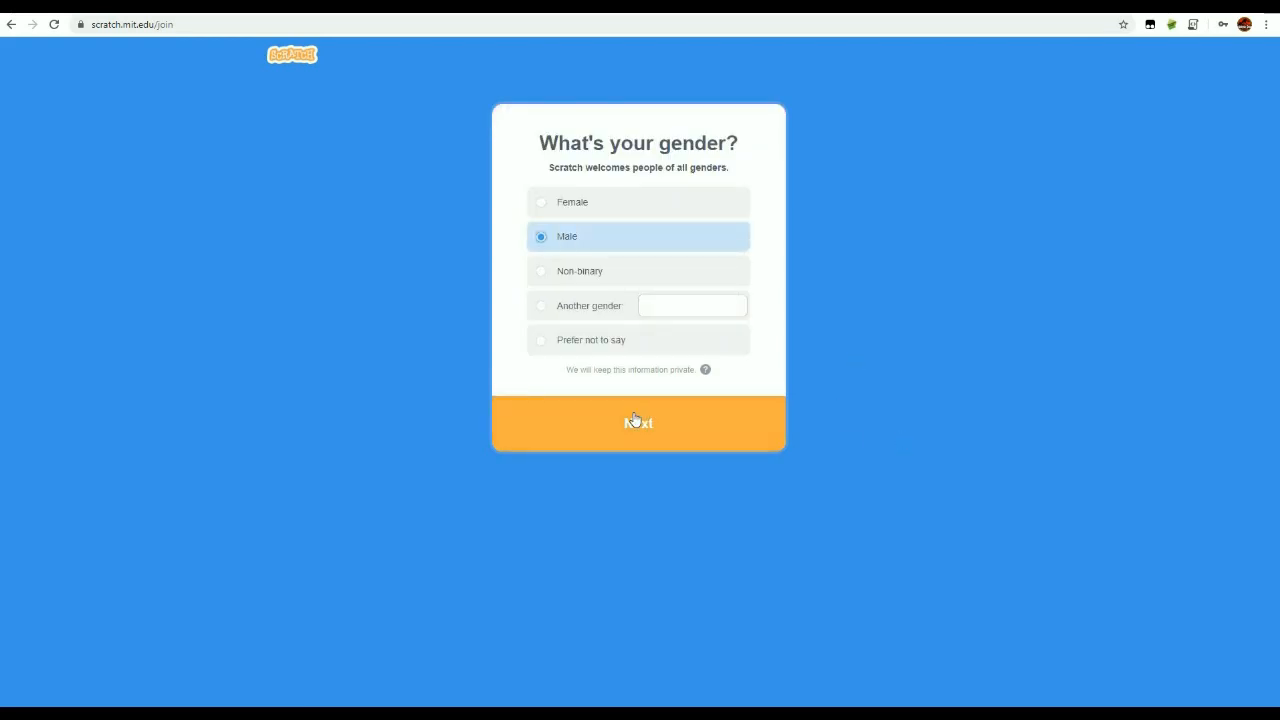
click(638, 422)
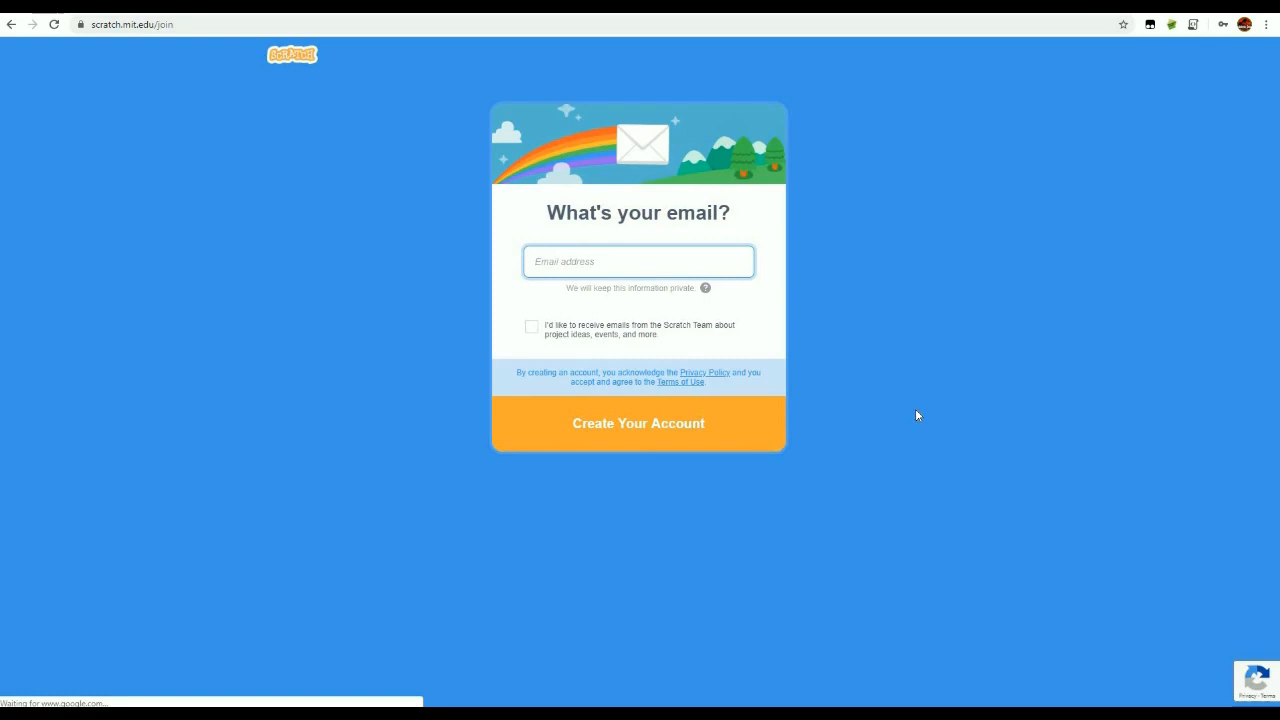
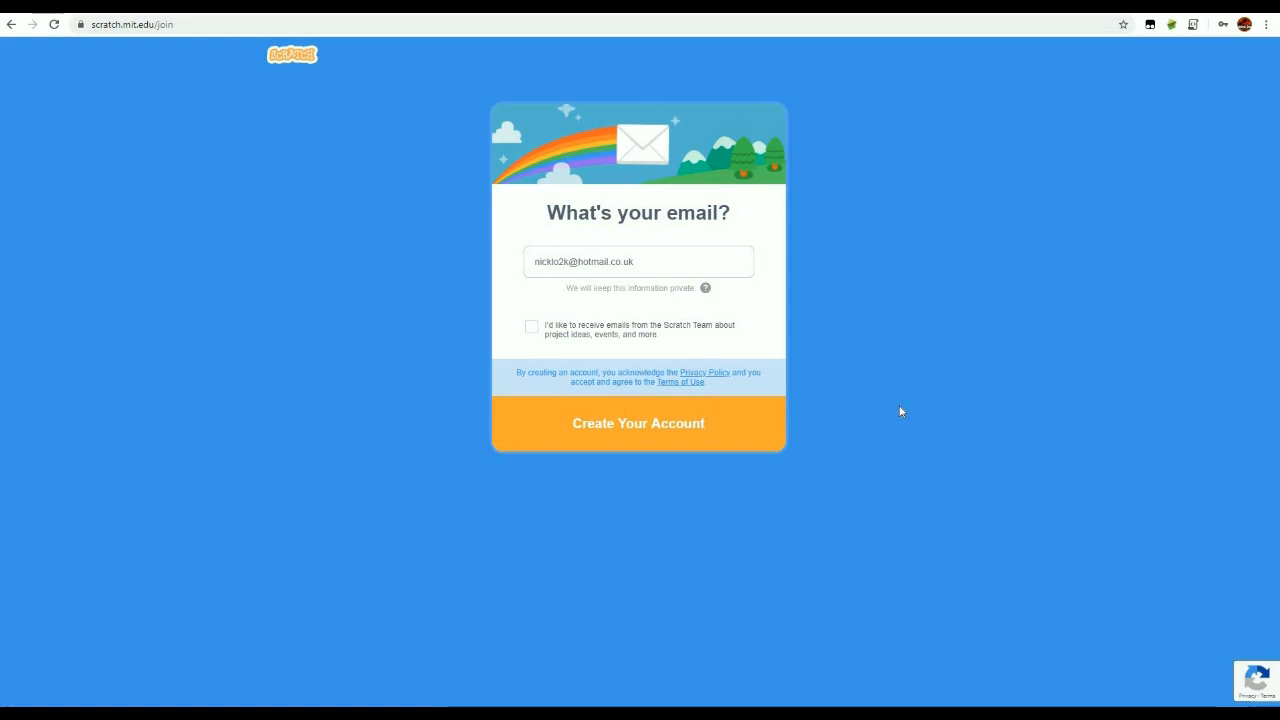
Step: Enter the email address starting 'nicklo' and submit Create Your Account
click(638, 424)
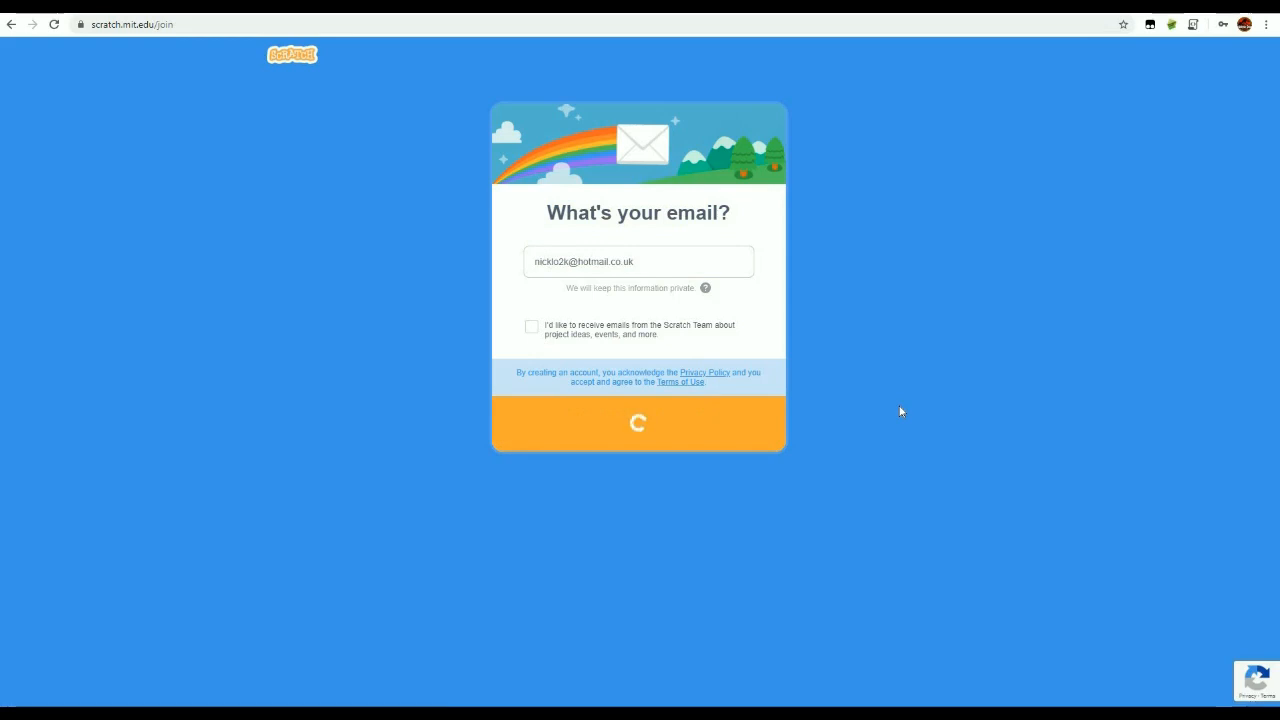